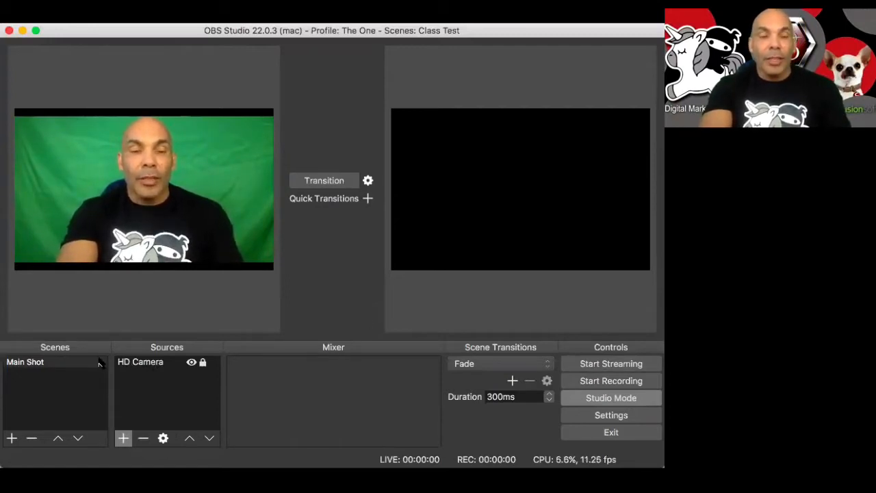
pyautogui.moveTo(75, 366)
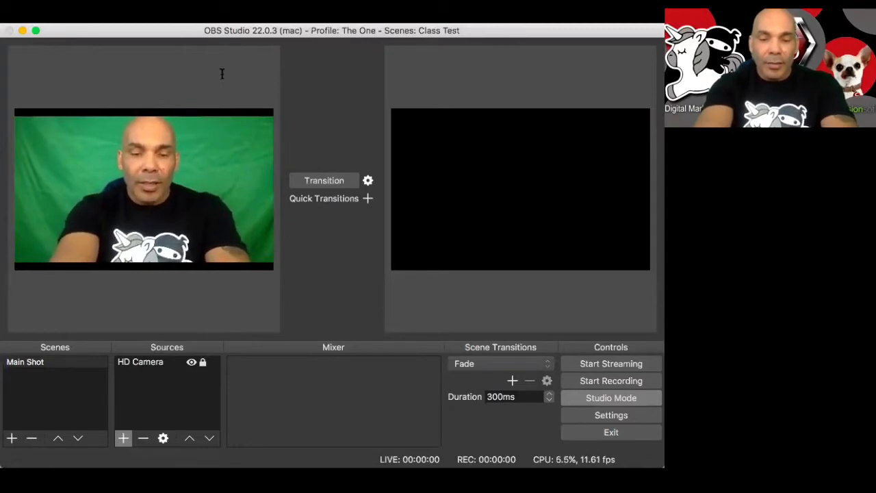
pyautogui.moveTo(381, 80)
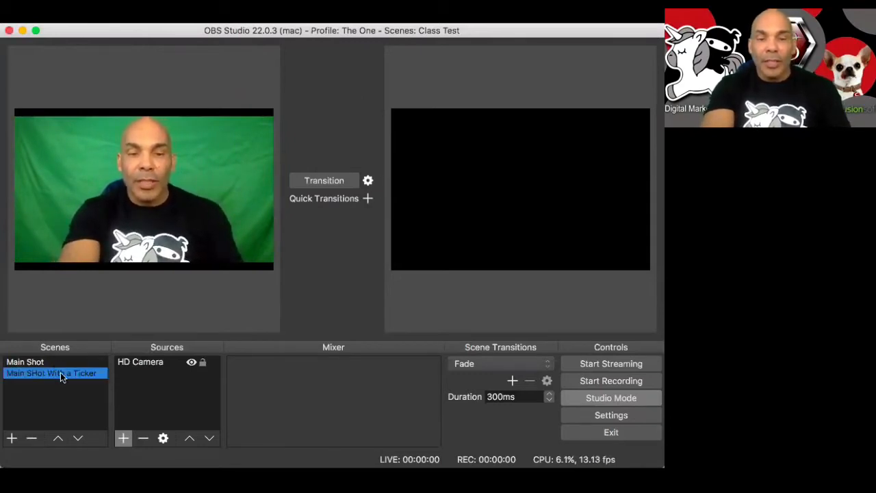
pyautogui.moveTo(147, 365)
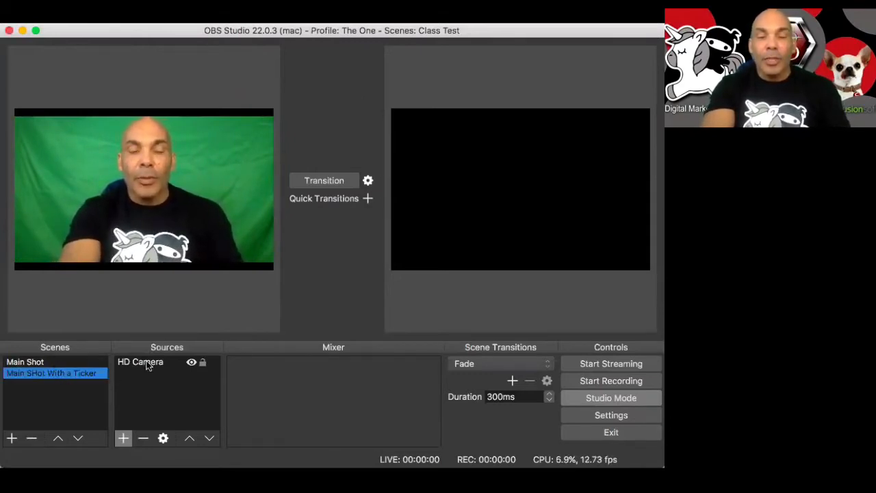
# Step: Add a Ticker Background image source showing Ticker Bottom.jpg, then flip the red bar upside down
pyautogui.click(123, 437)
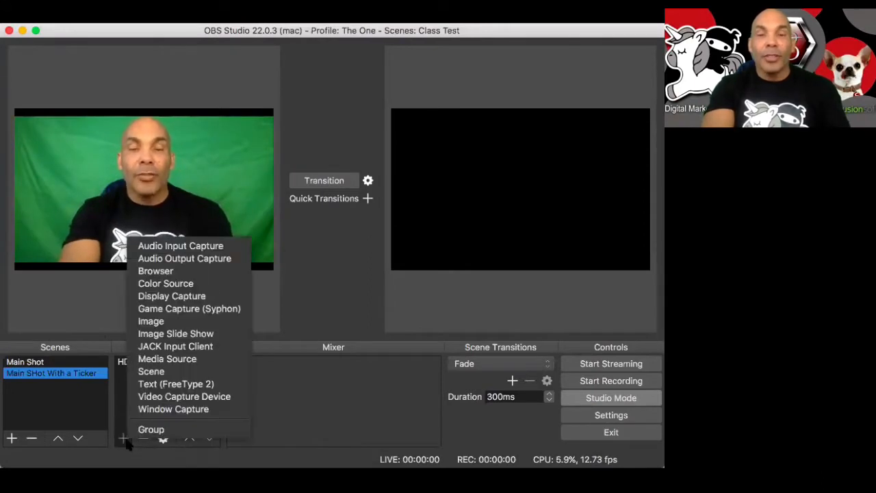
pyautogui.moveTo(176, 333)
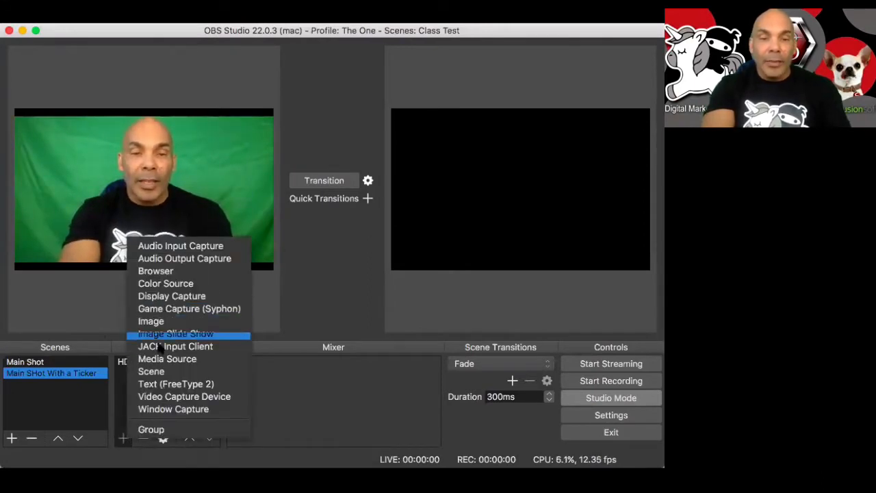
pyautogui.moveTo(150, 321)
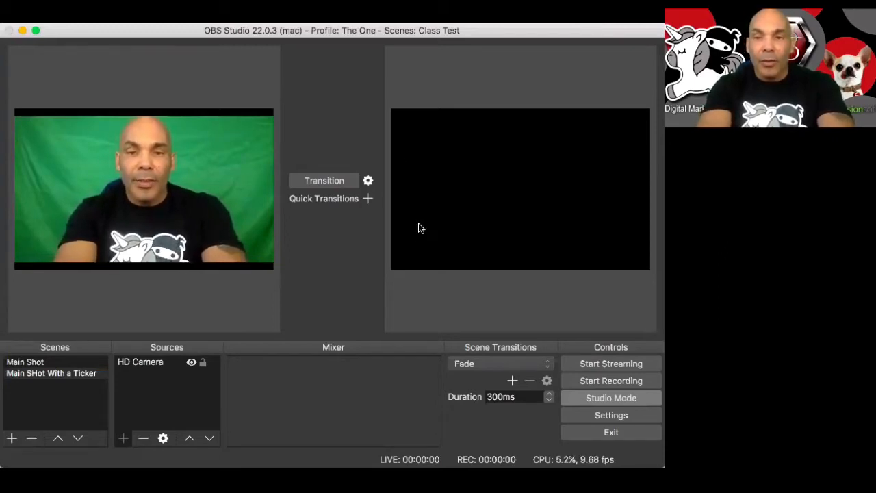
pyautogui.click(123, 437)
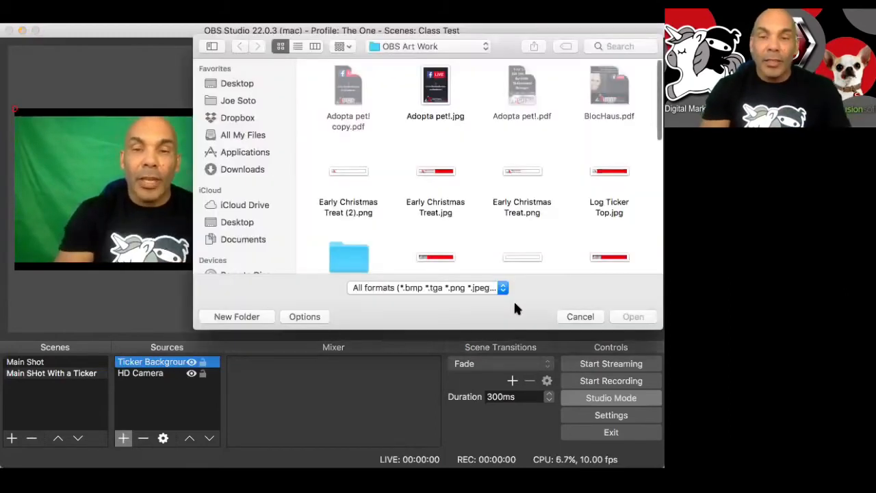
pyautogui.scroll(-3)
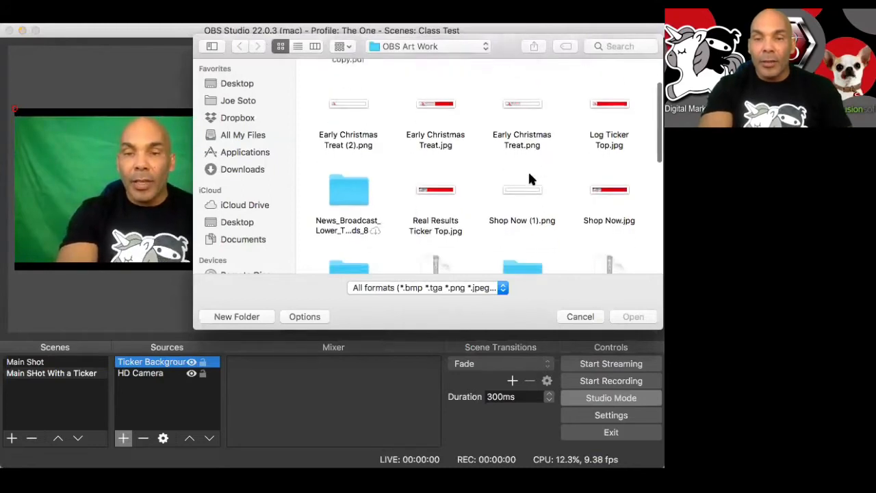
pyautogui.scroll(-3)
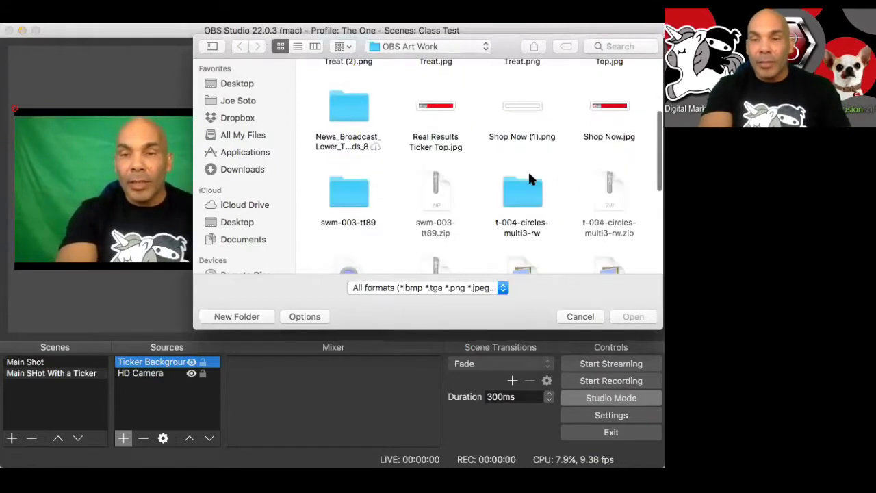
pyautogui.scroll(-3)
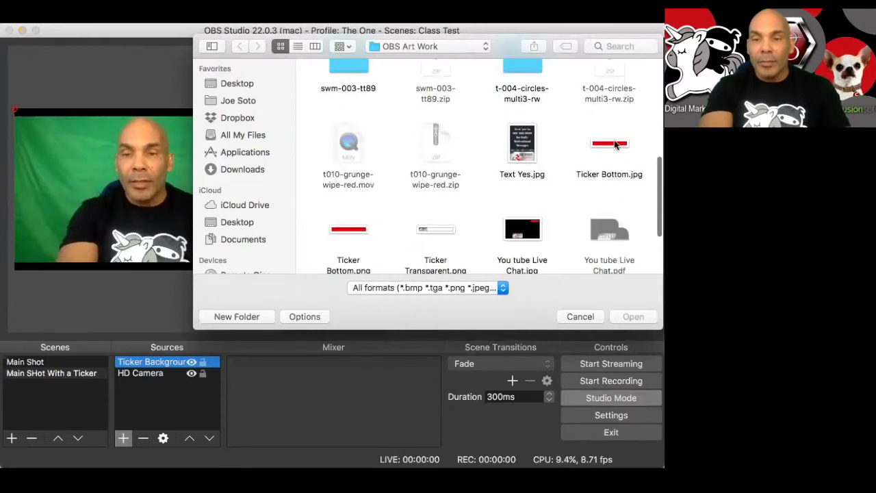
pyautogui.click(609, 143)
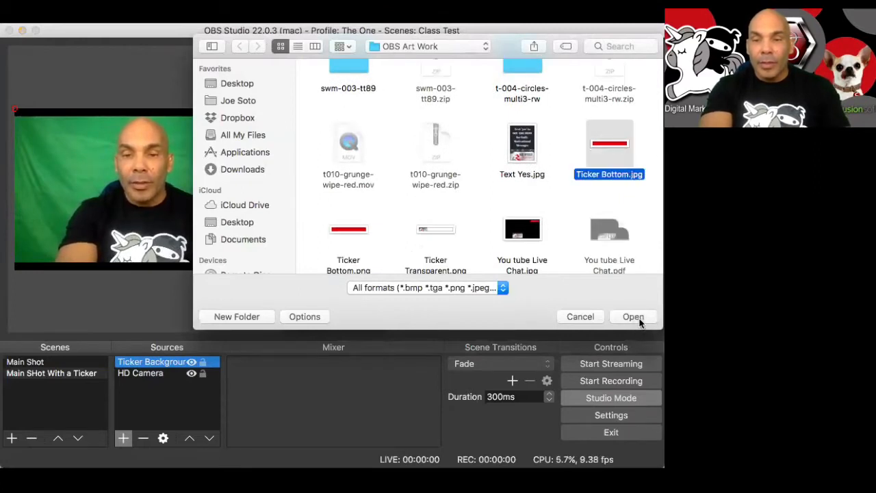
pyautogui.click(631, 316)
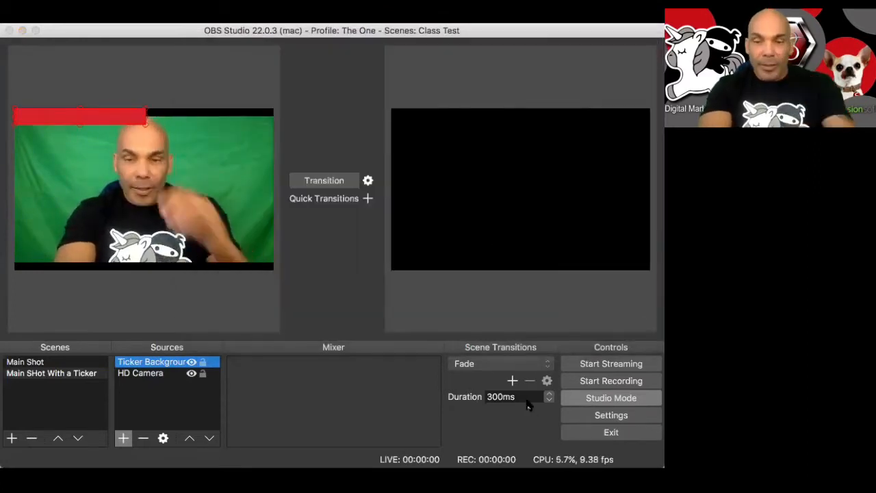
pyautogui.click(51, 372)
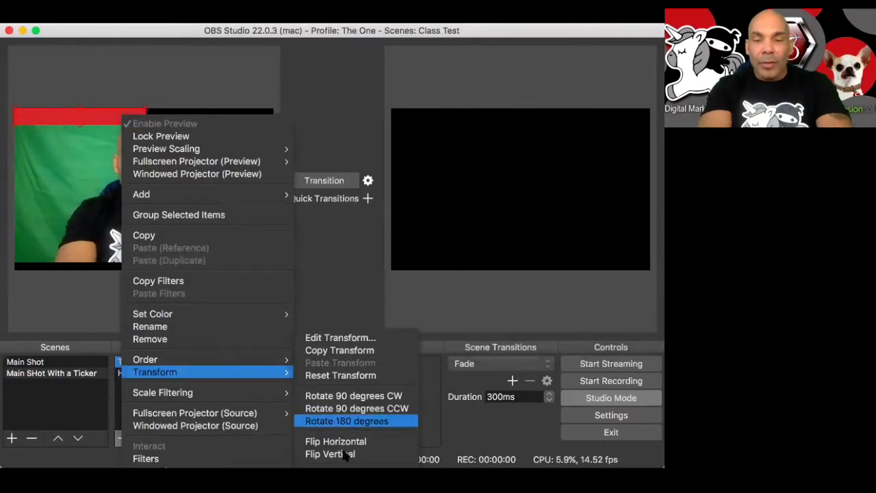
pyautogui.click(345, 420)
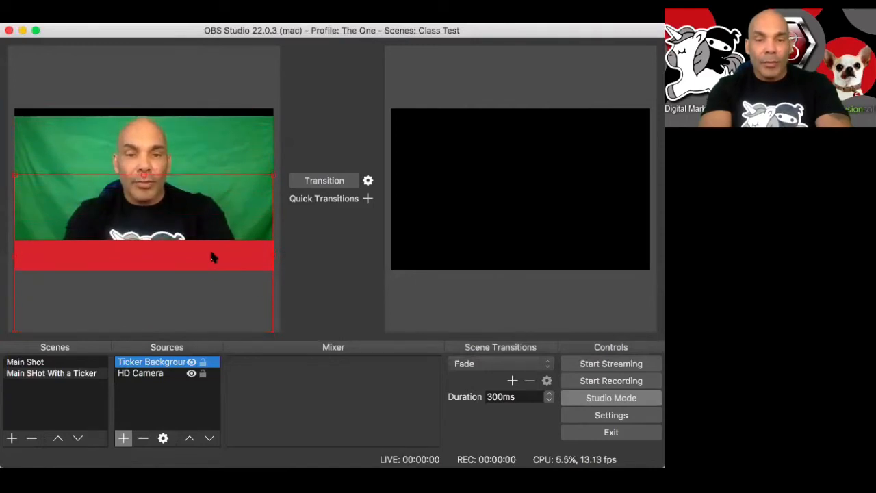
pyautogui.moveTo(163, 438)
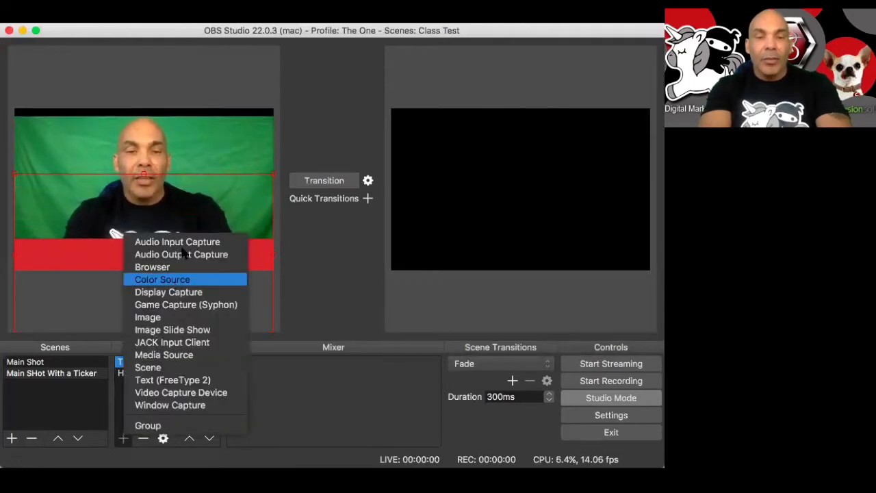
pyautogui.moveTo(148, 317)
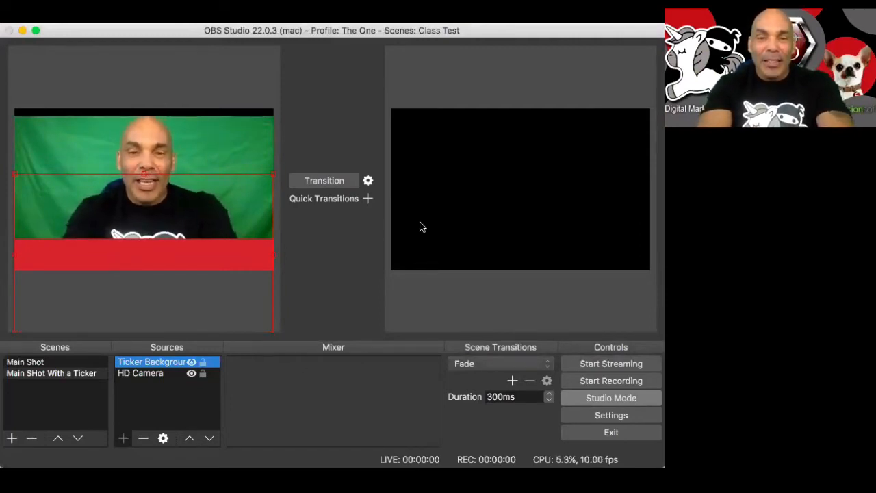
# Step: Load the Real Andrews 24/7 Success Coach logo into Ticker Top and place it on the bar's left
pyautogui.click(123, 437)
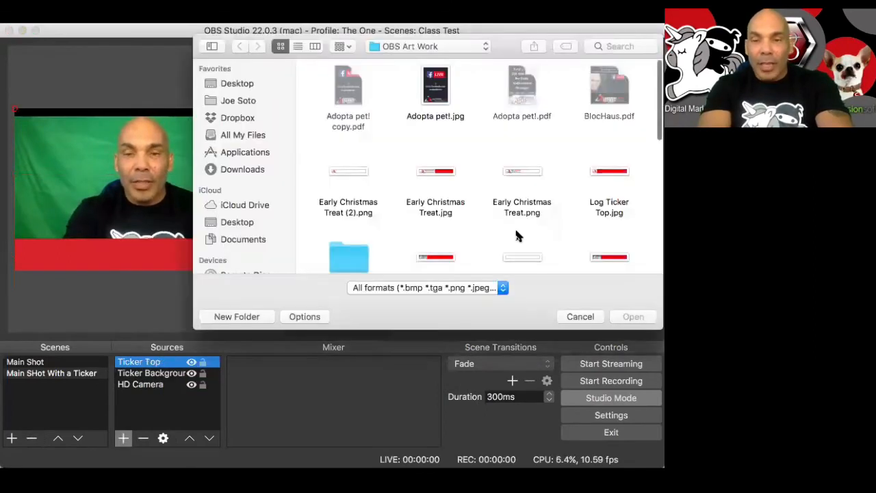
pyautogui.scroll(-3)
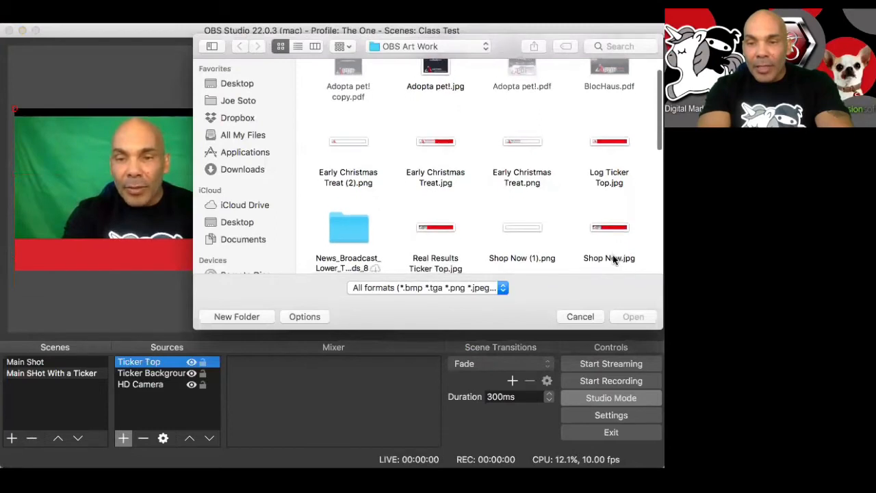
pyautogui.scroll(-3)
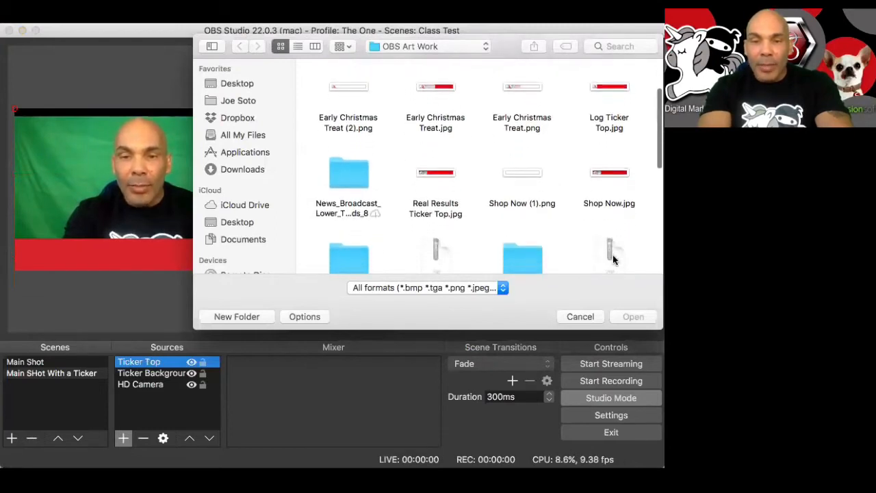
pyautogui.moveTo(561, 109)
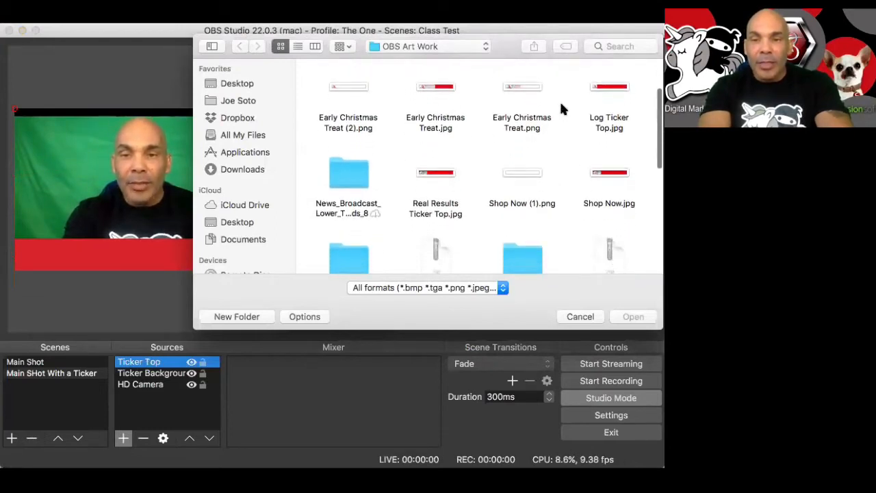
pyautogui.moveTo(531, 89)
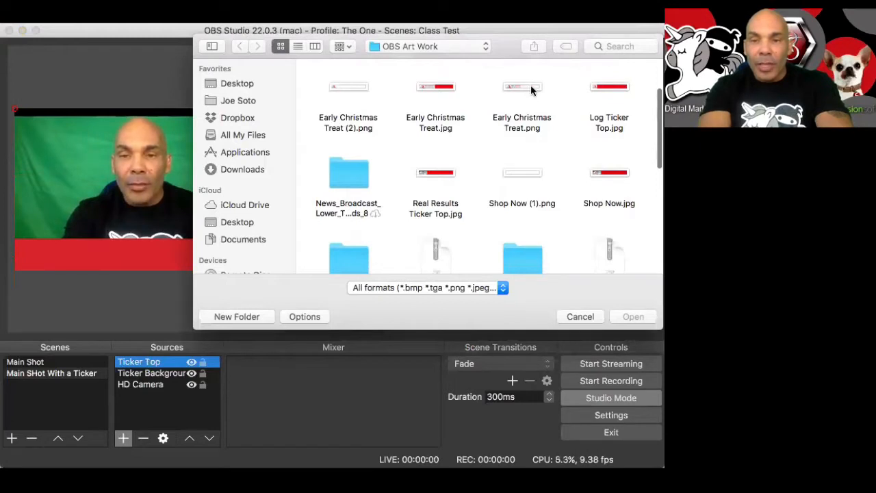
pyautogui.click(522, 106)
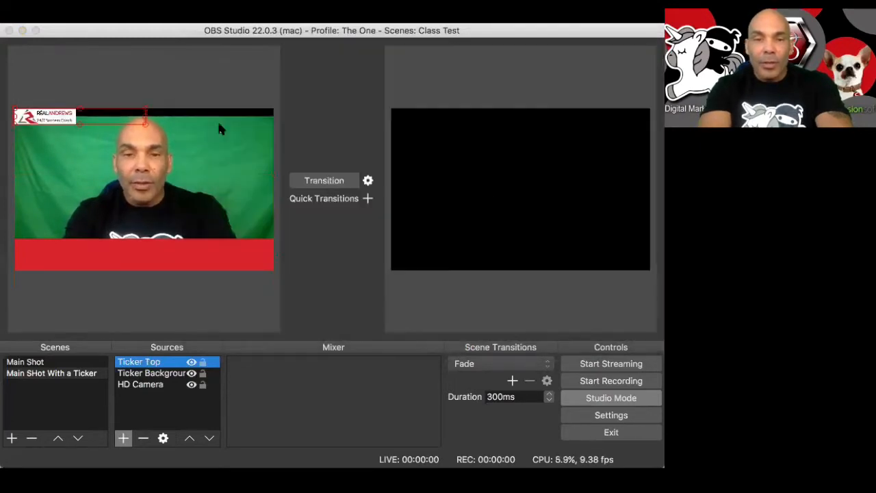
pyautogui.moveTo(527, 390)
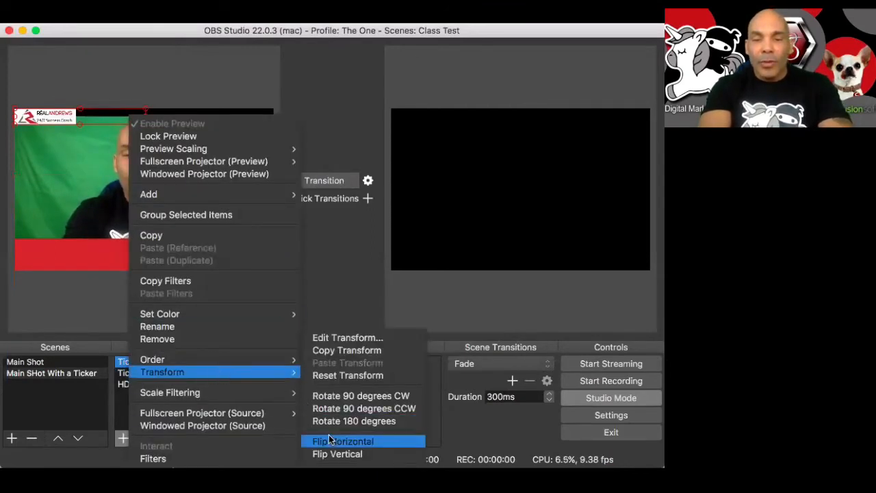
pyautogui.click(343, 441)
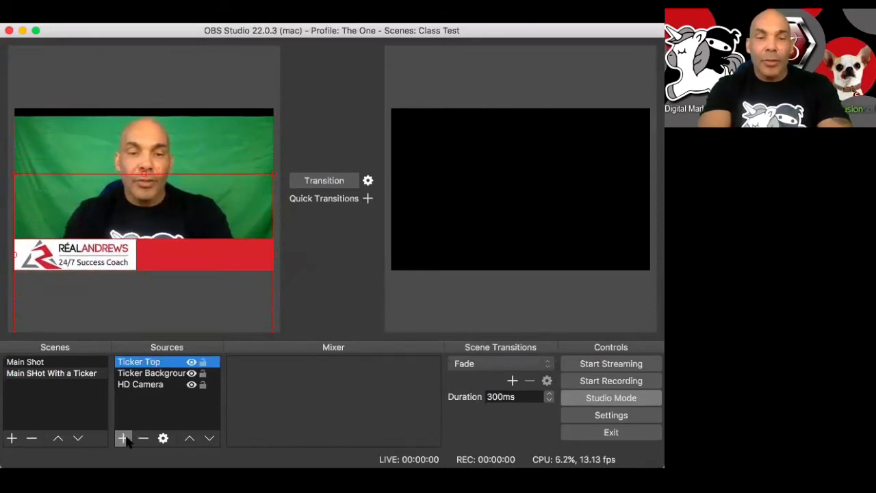
# Step: Add a Text (FreeType 2) source reading 'Have a great day' with a chosen font
pyautogui.click(123, 437)
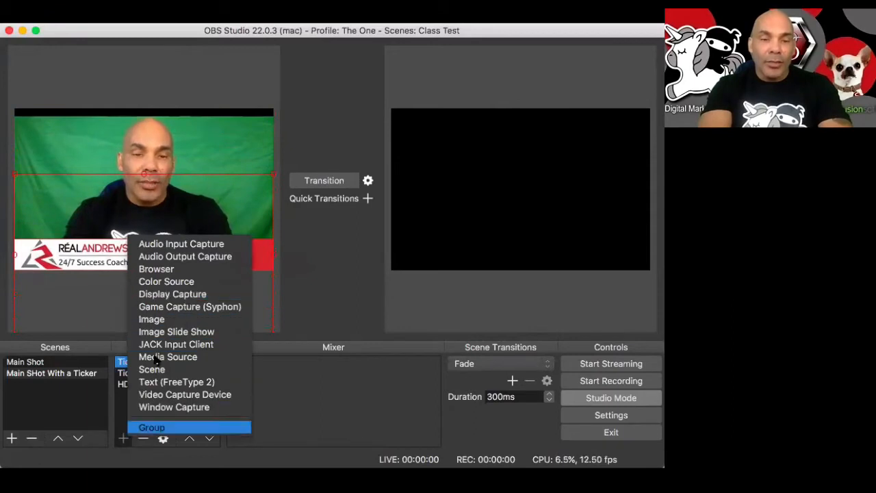
pyautogui.moveTo(176, 381)
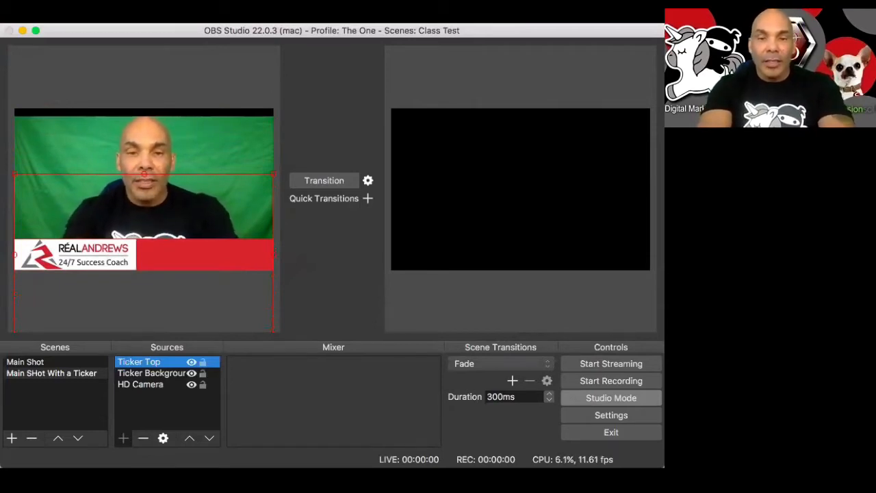
pyautogui.click(123, 438)
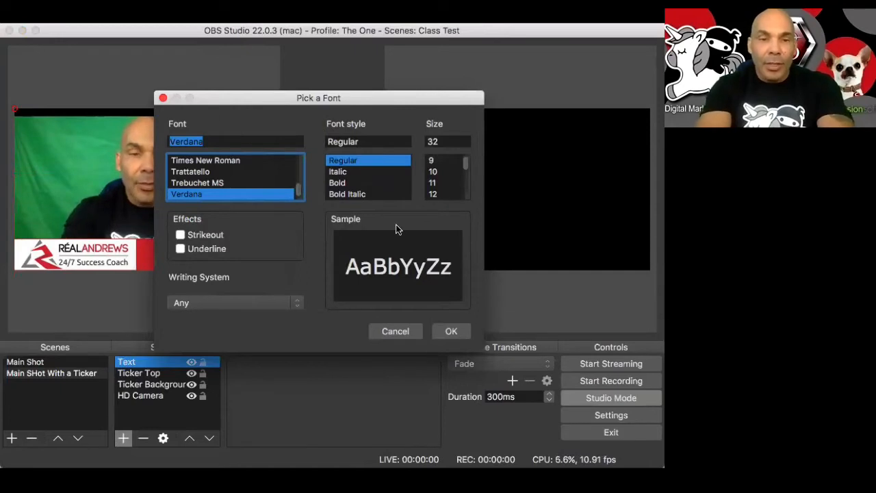
pyautogui.click(451, 331)
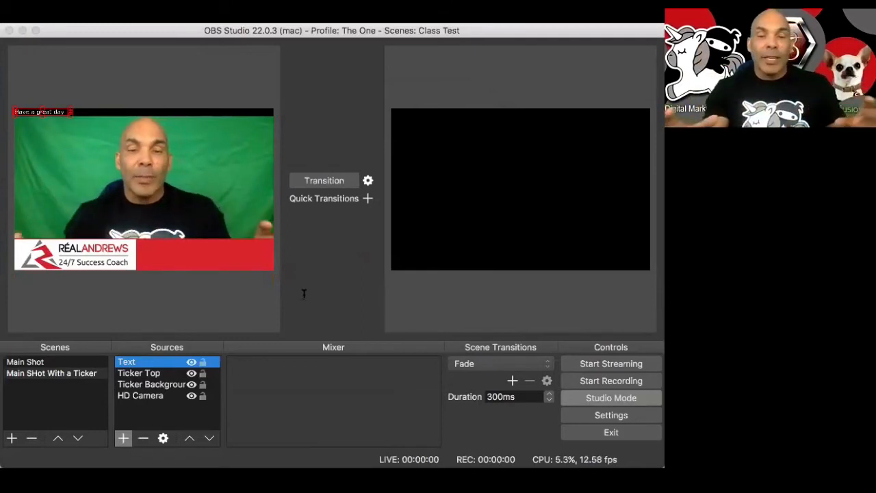
pyautogui.moveTo(384, 308)
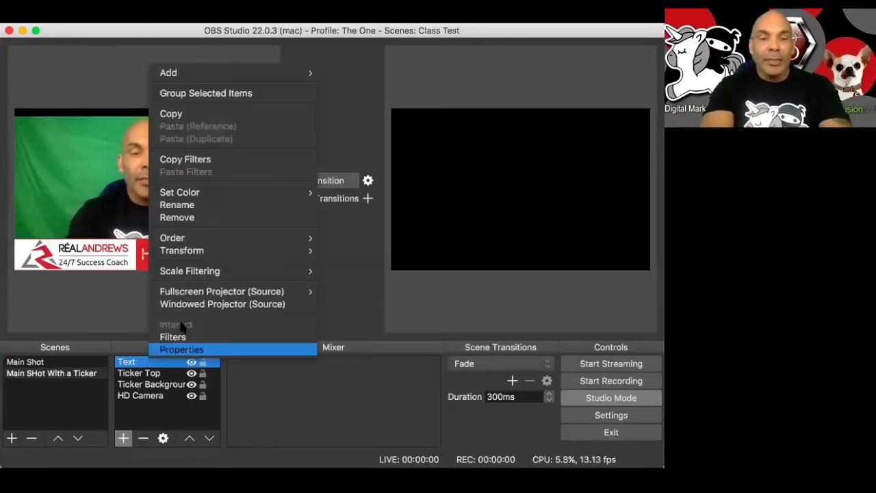
pyautogui.moveTo(172, 336)
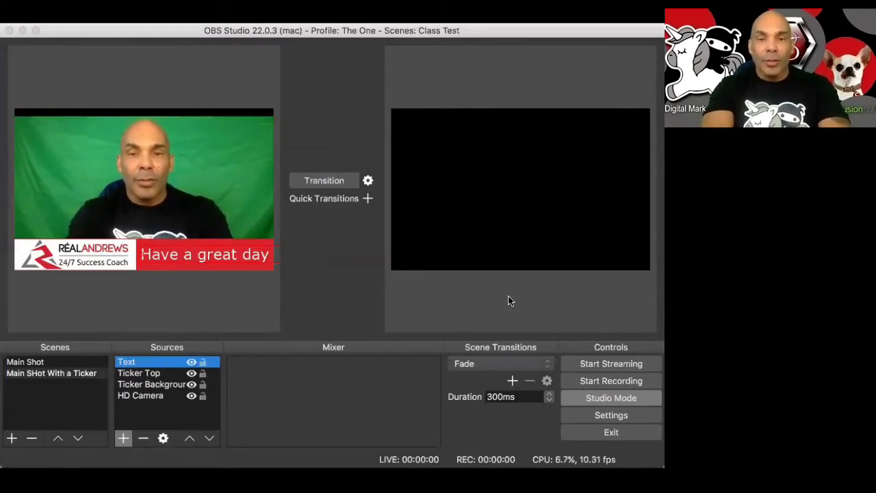
pyautogui.moveTo(486, 315)
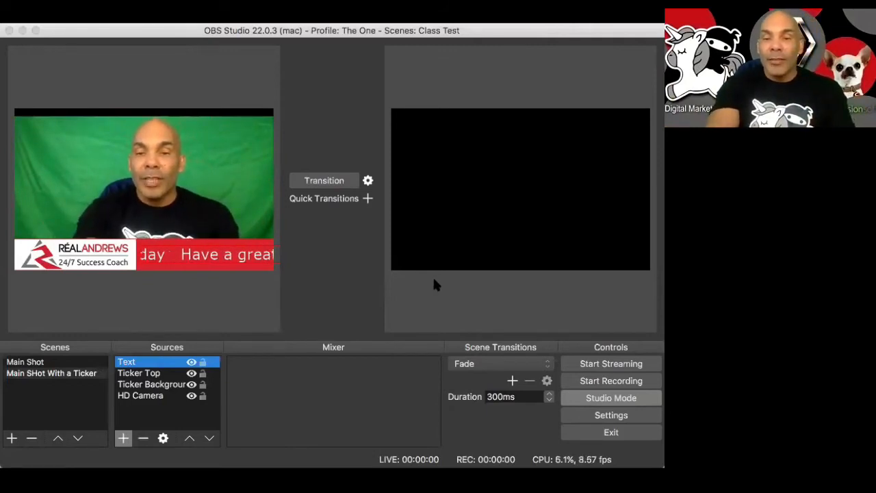
pyautogui.moveTo(426, 285)
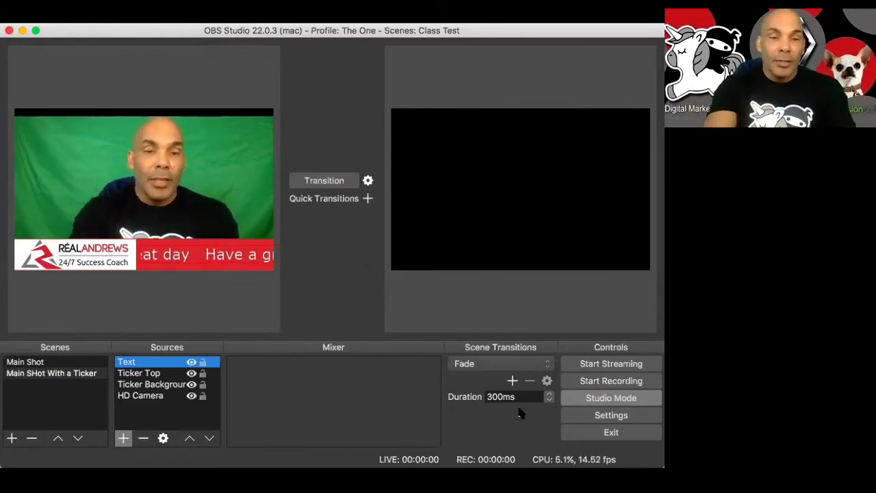
# Step: Delete the Ticker Top logo source from the scene
pyautogui.click(139, 373)
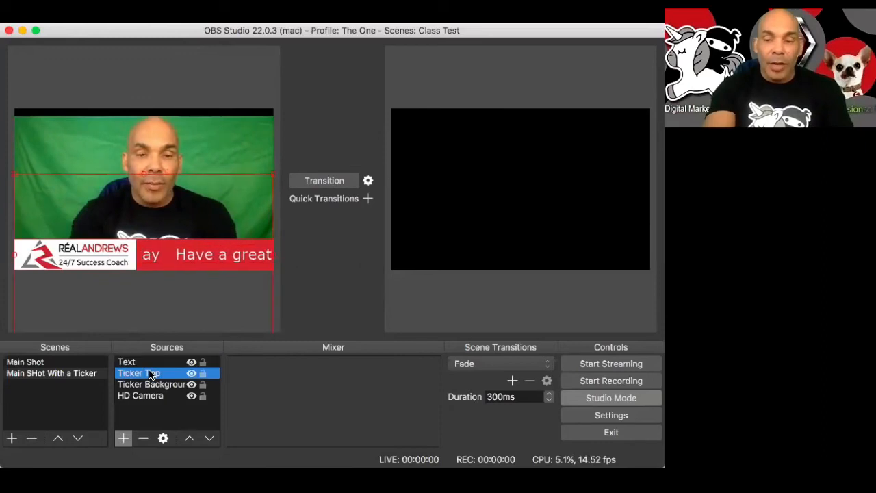
pyautogui.click(142, 438)
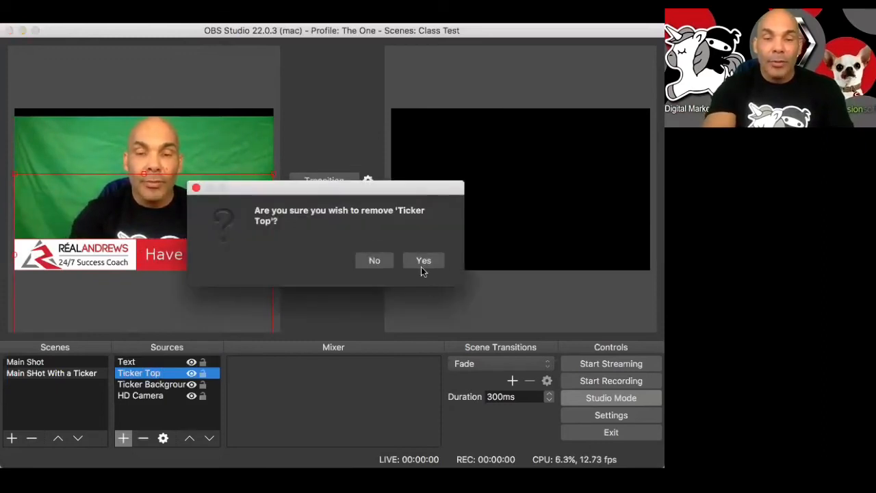
pyautogui.click(423, 260)
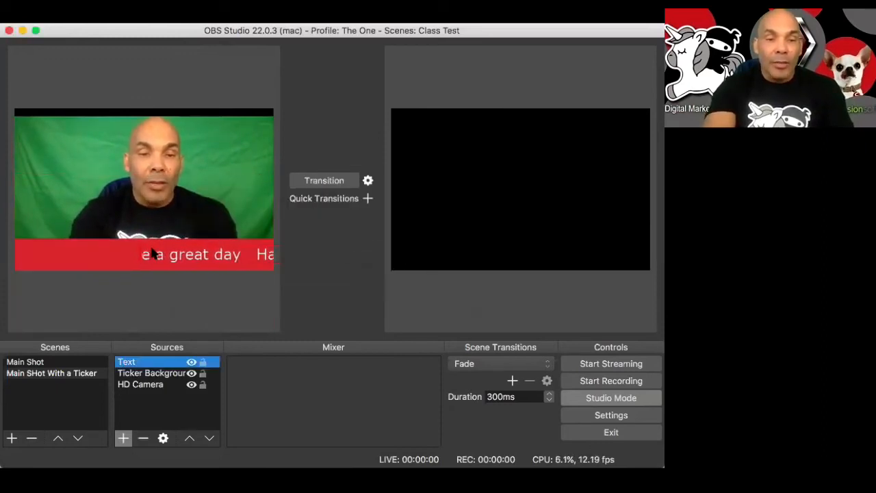
# Step: Select the 'Have a great day' text source and bring up its context menu
pyautogui.click(151, 373)
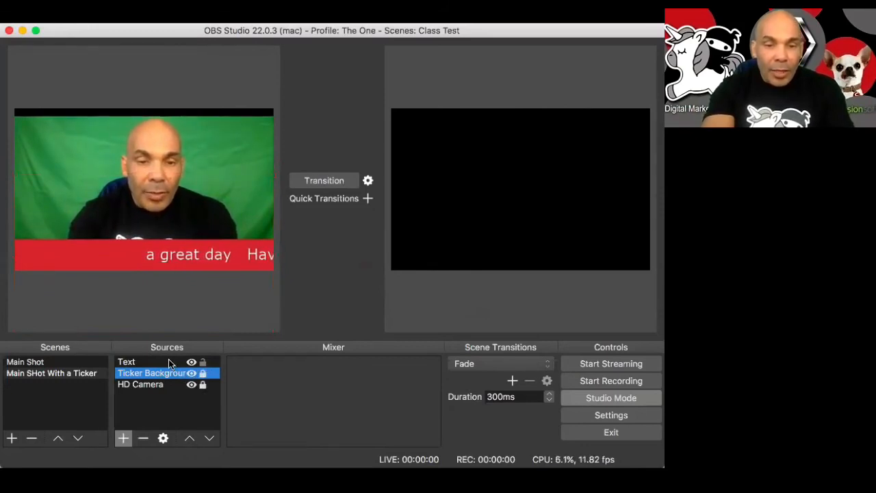
pyautogui.click(126, 361)
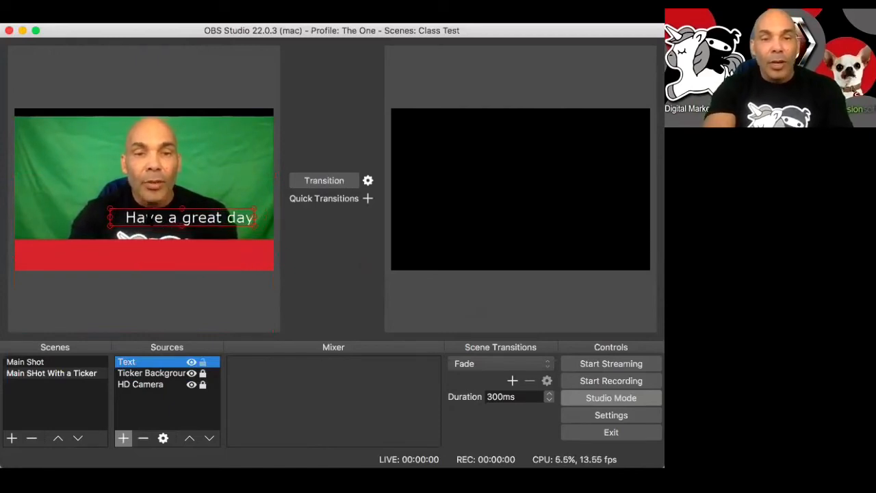
pyautogui.rightClick(185, 217)
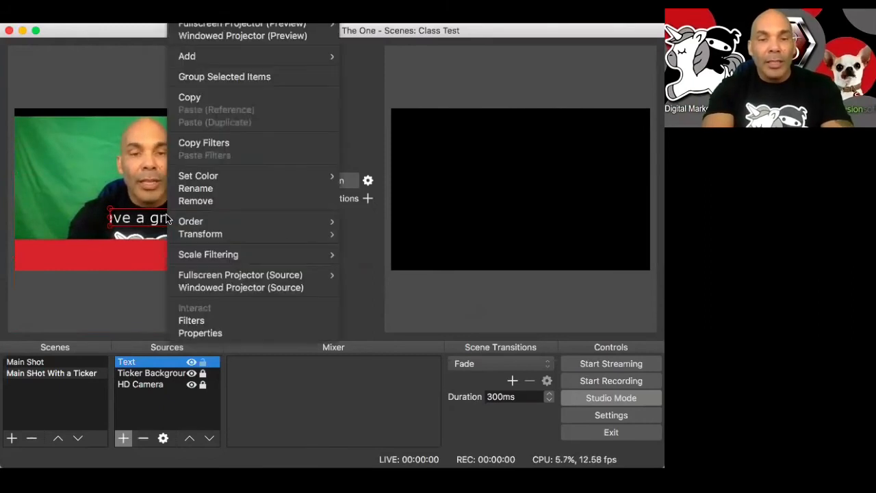